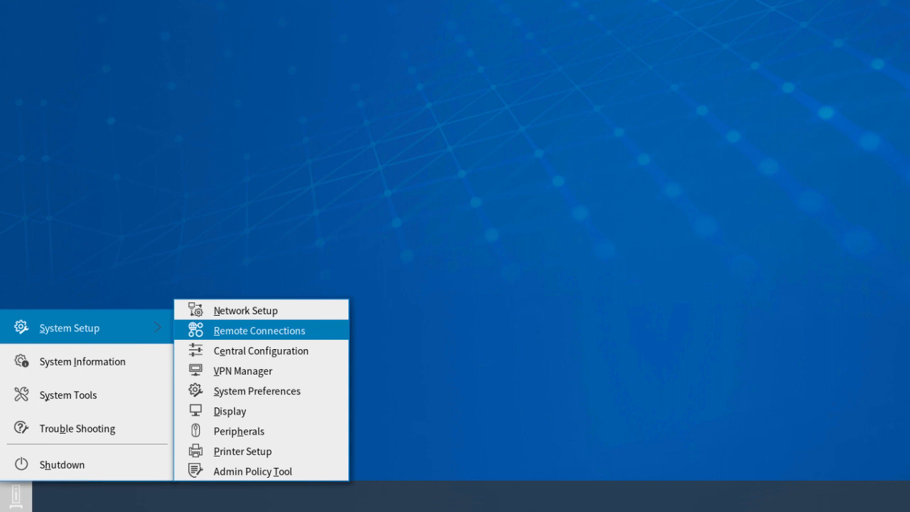
# Set the Citrix broker to gateway4.bjctx.com with Workspace Mode enabled and apply it
pyautogui.click(259, 330)
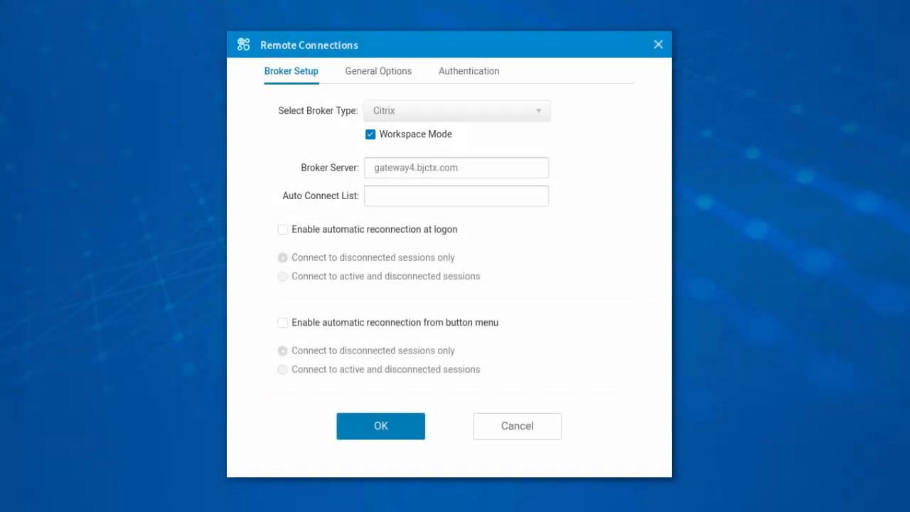
pyautogui.click(380, 426)
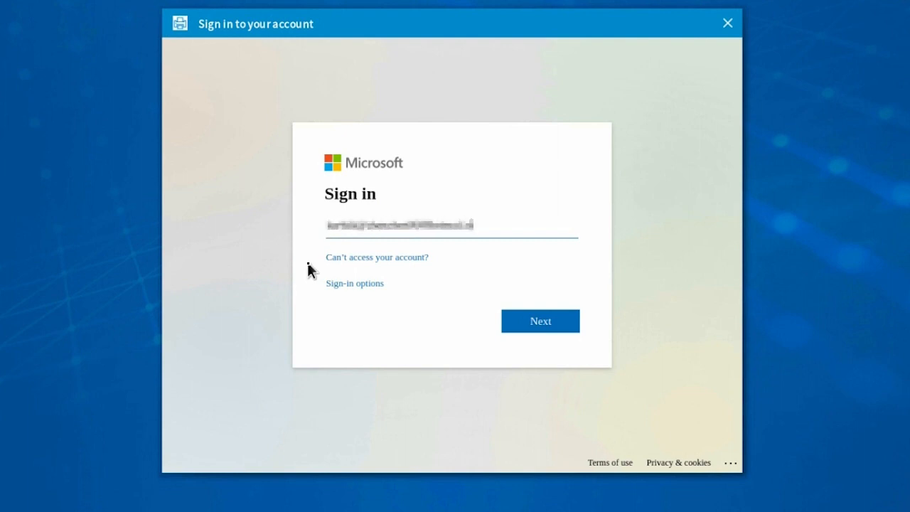
pyautogui.click(540, 321)
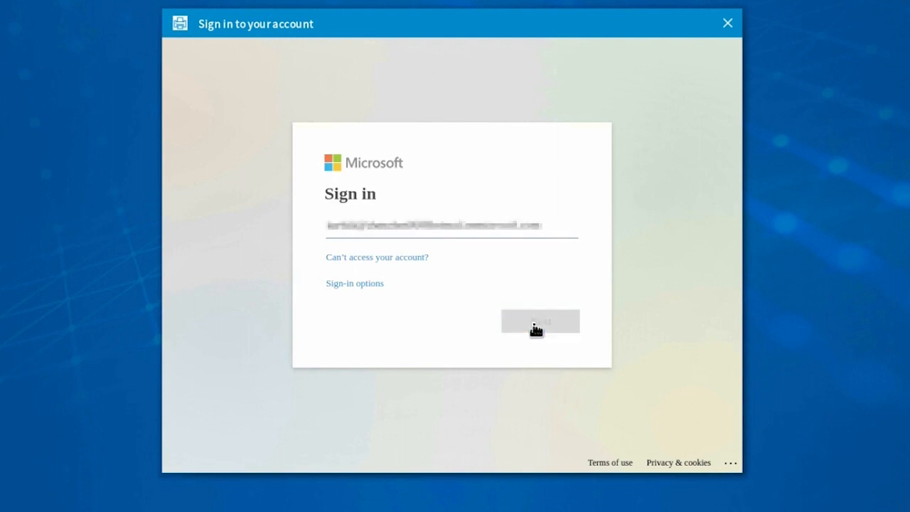
pyautogui.click(539, 321)
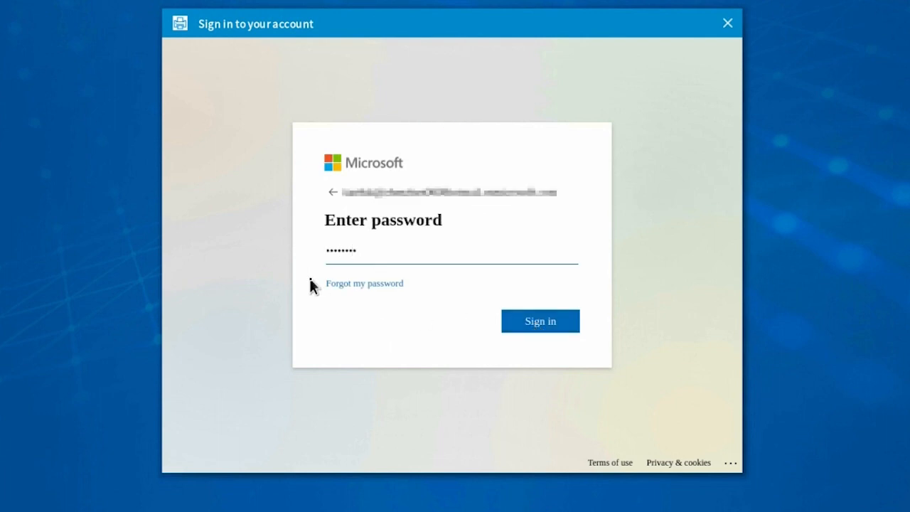
pyautogui.click(539, 320)
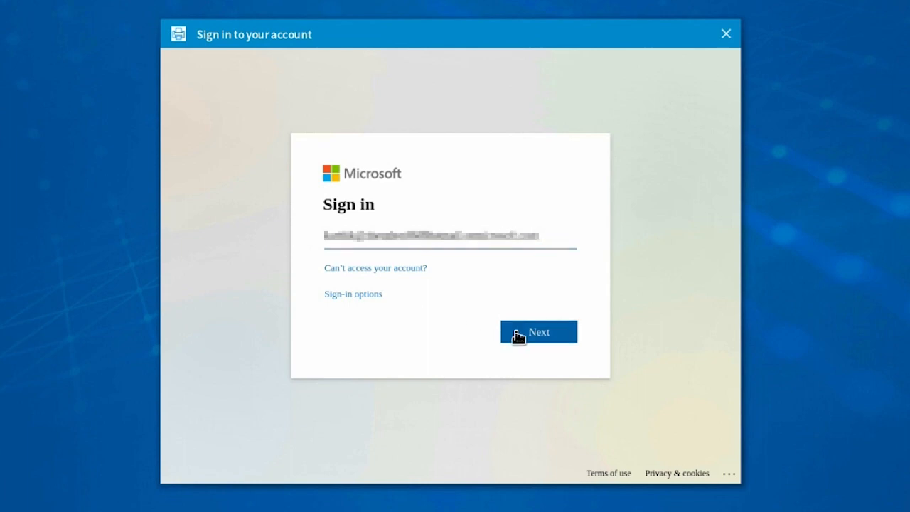
# Recover the password using captcha JKKYd and a texted phone code, then save a new password
pyautogui.click(539, 331)
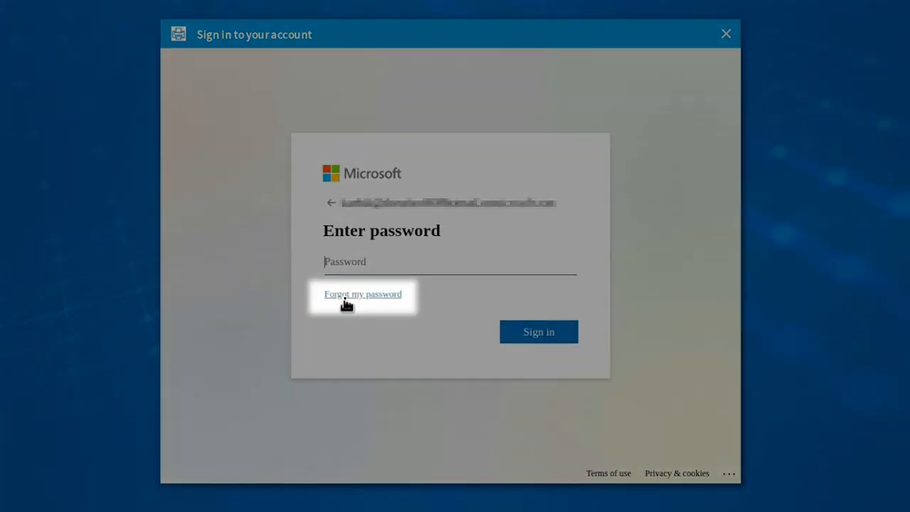
pyautogui.click(362, 293)
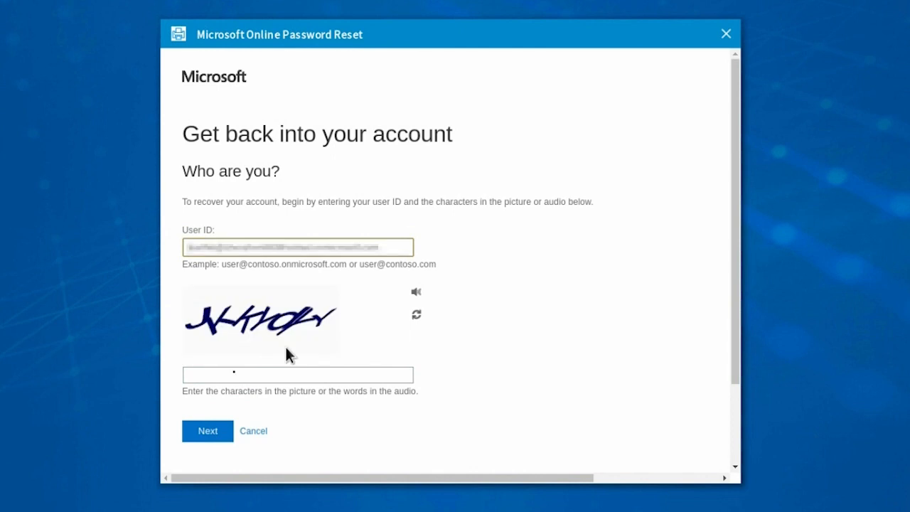
pyautogui.write('JKKYd')
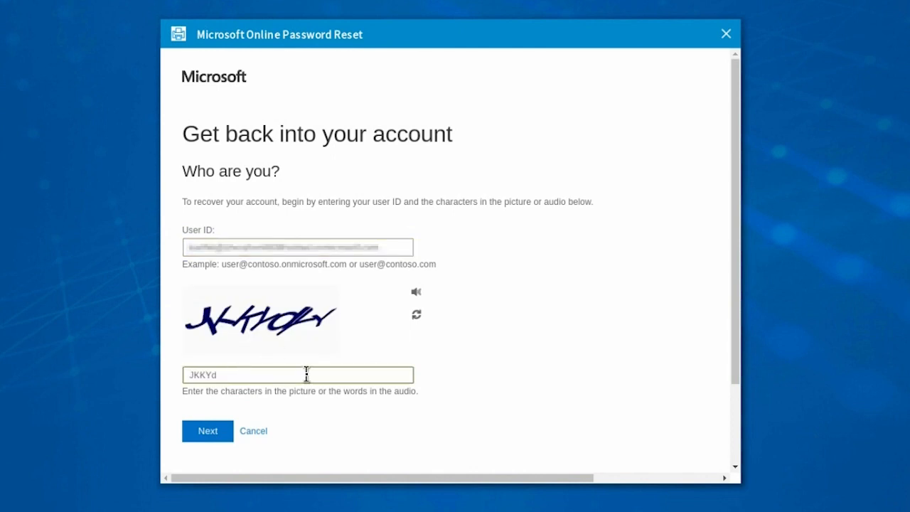
pyautogui.click(206, 431)
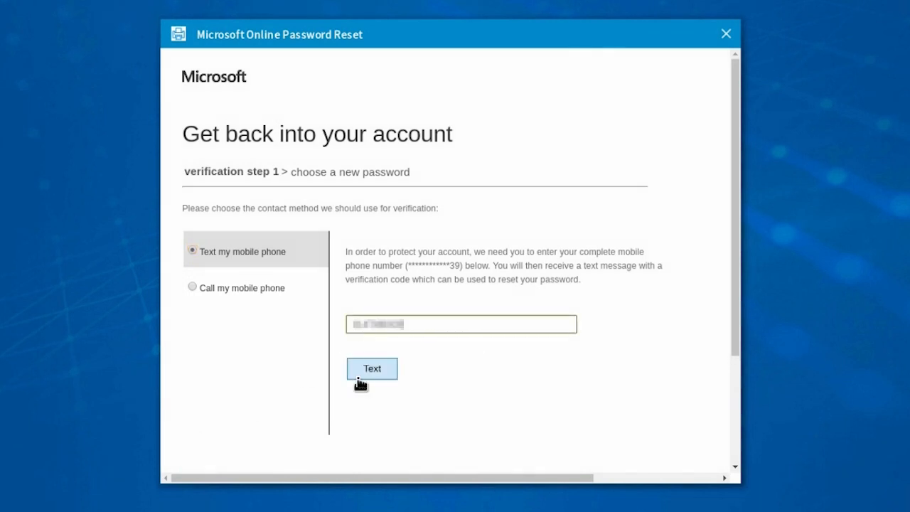
pyautogui.click(372, 368)
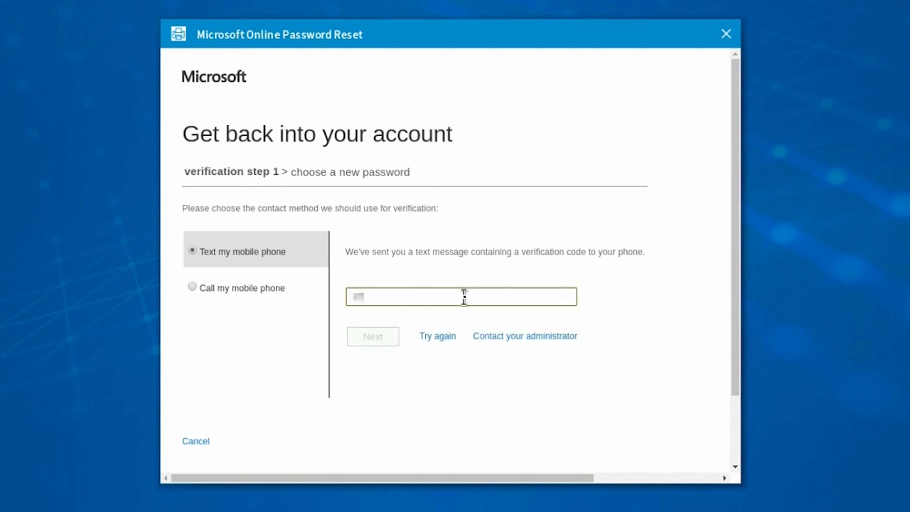
pyautogui.click(372, 337)
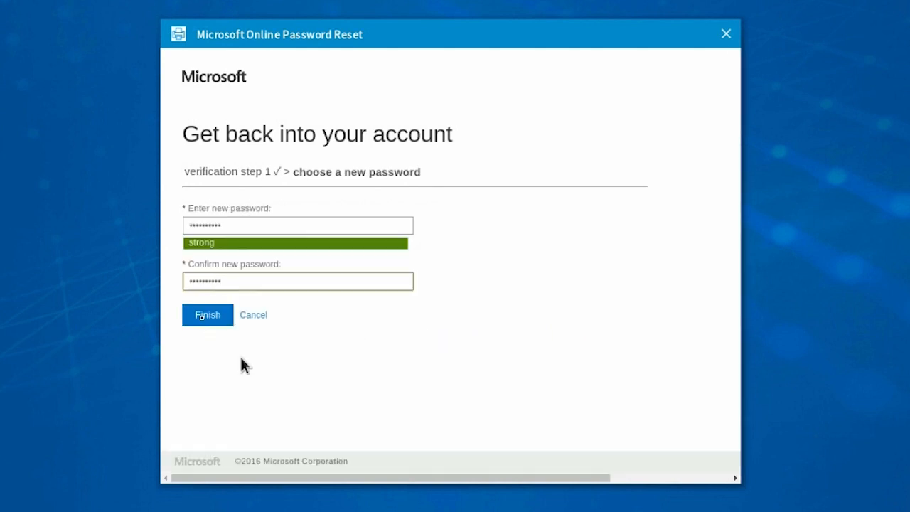
pyautogui.click(207, 314)
pyautogui.write('10')
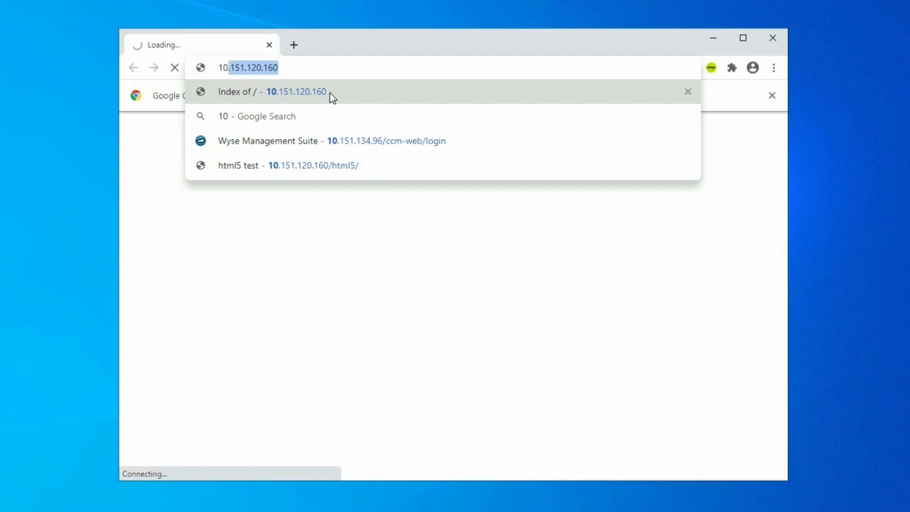
# Load the Index of / directory listing at 10.151.120.160 from the address suggestion
pyautogui.click(273, 91)
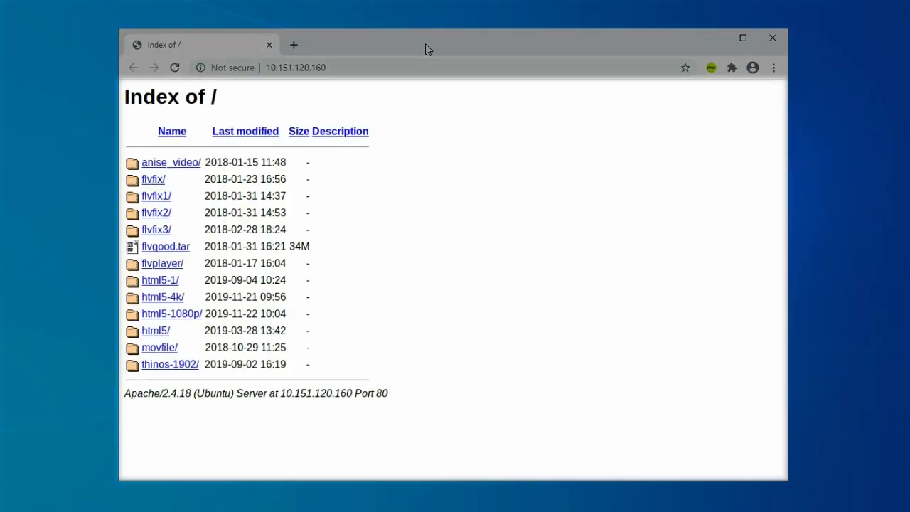
pyautogui.moveTo(429, 48)
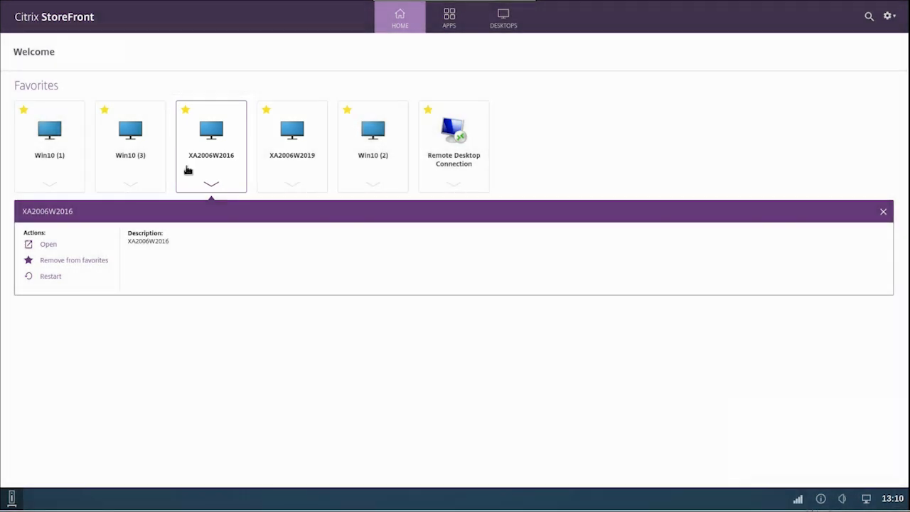
# Expand the XA2006W2016 favourite to reveal its Open, Remove and Restart actions
pyautogui.click(47, 244)
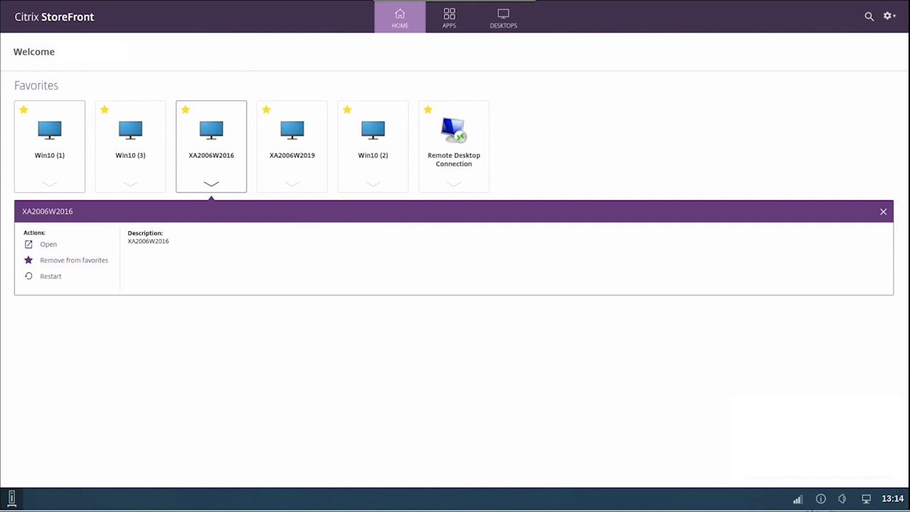
pyautogui.moveTo(49, 131)
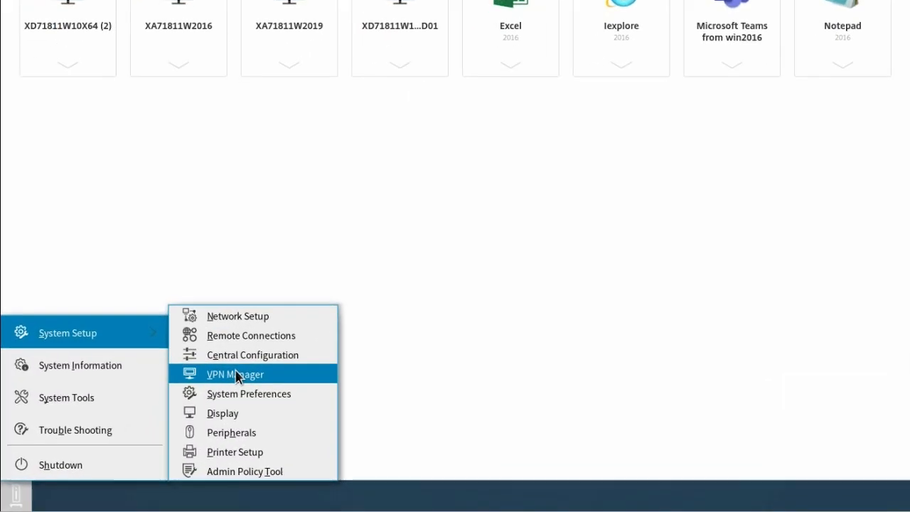
# Open Peripherals settings to view the English (United States) keyboard layout
pyautogui.click(231, 432)
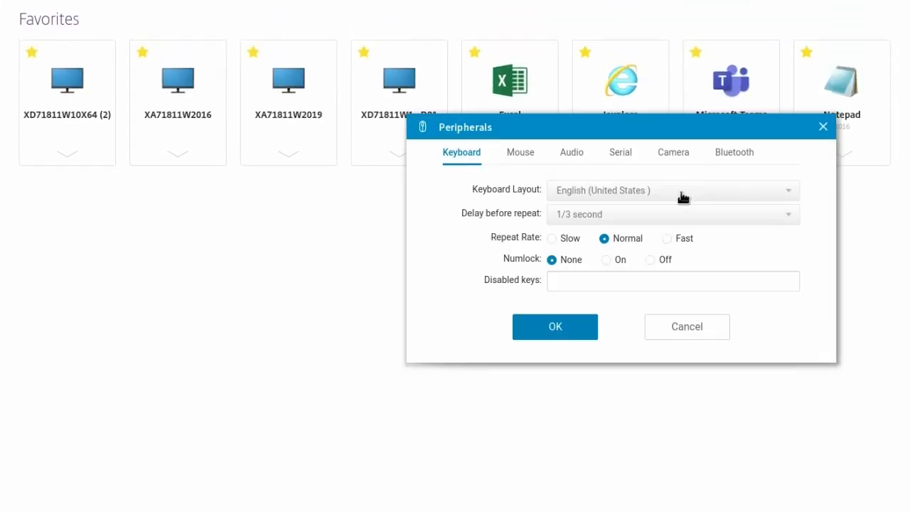